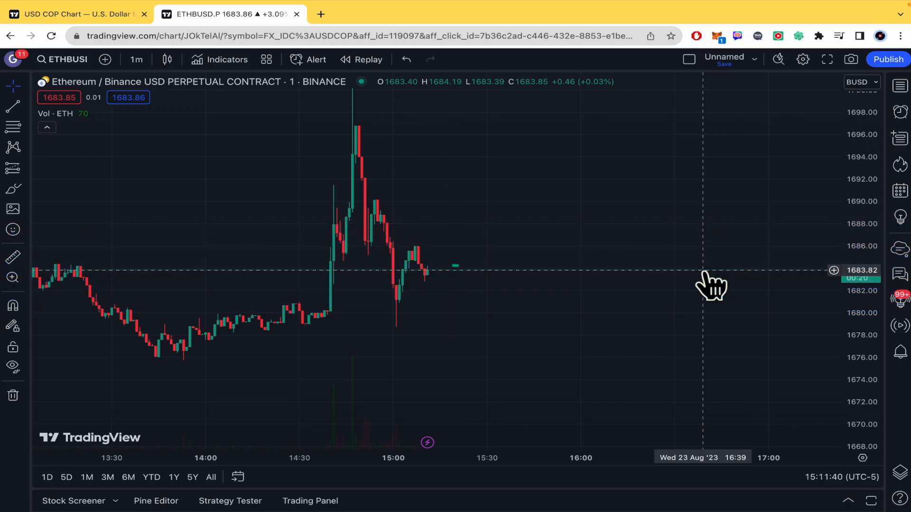
pyautogui.moveTo(757, 301)
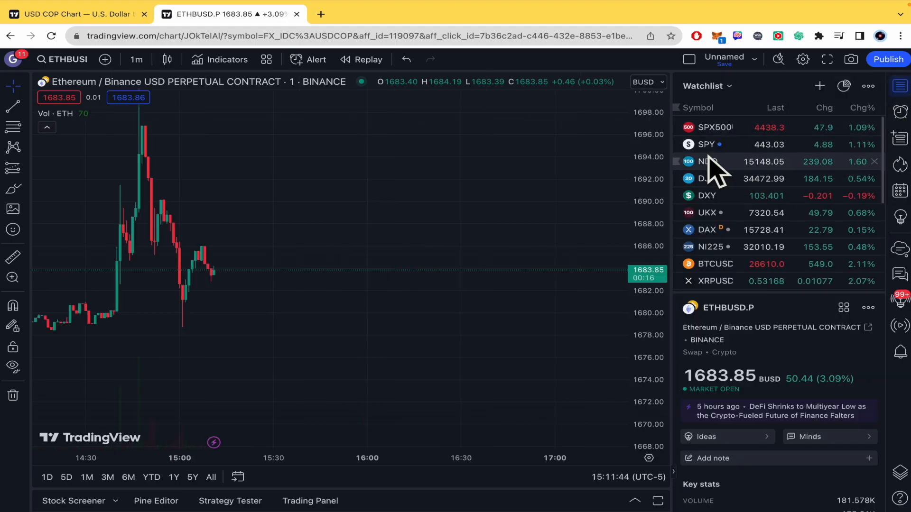
pyautogui.moveTo(329, 245)
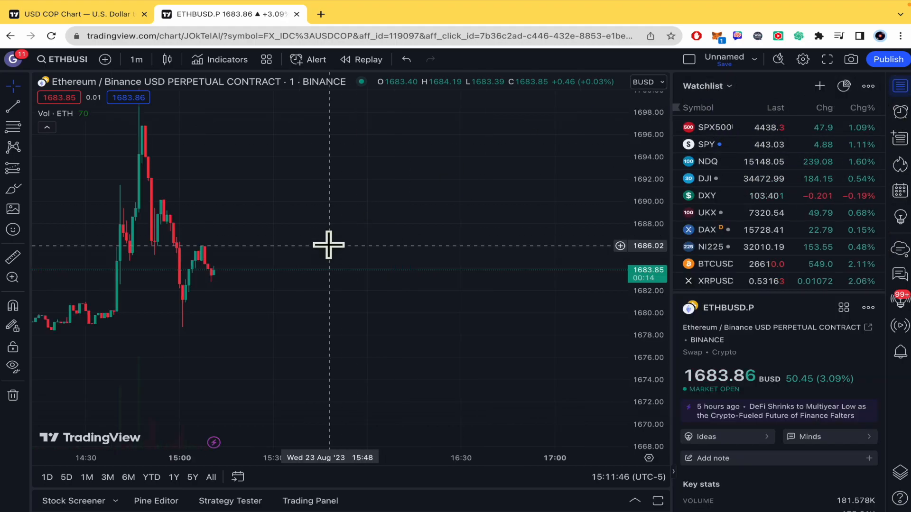
pyautogui.moveTo(411, 319)
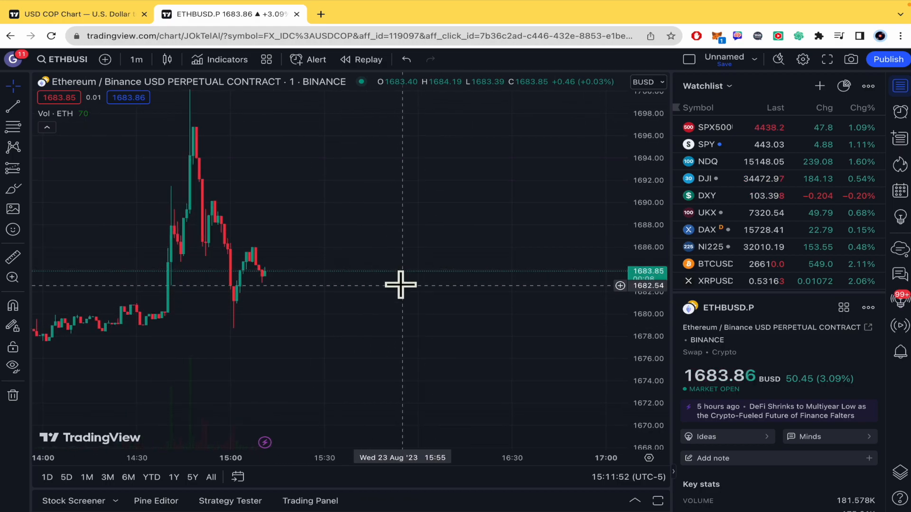
pyautogui.moveTo(400, 306)
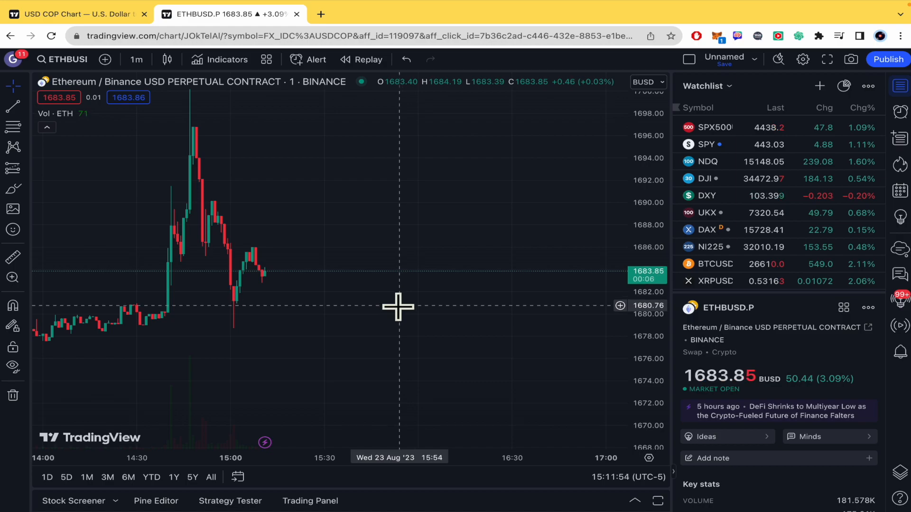
pyautogui.moveTo(395, 319)
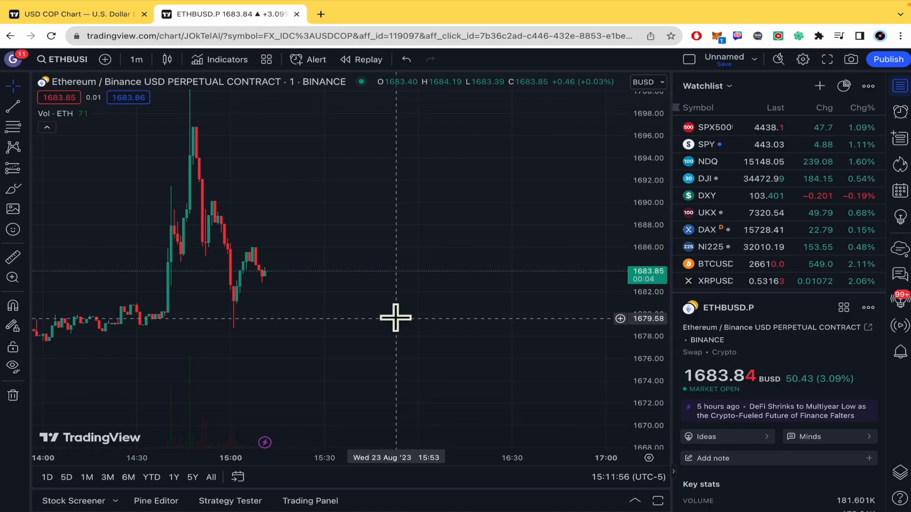
pyautogui.moveTo(706, 126)
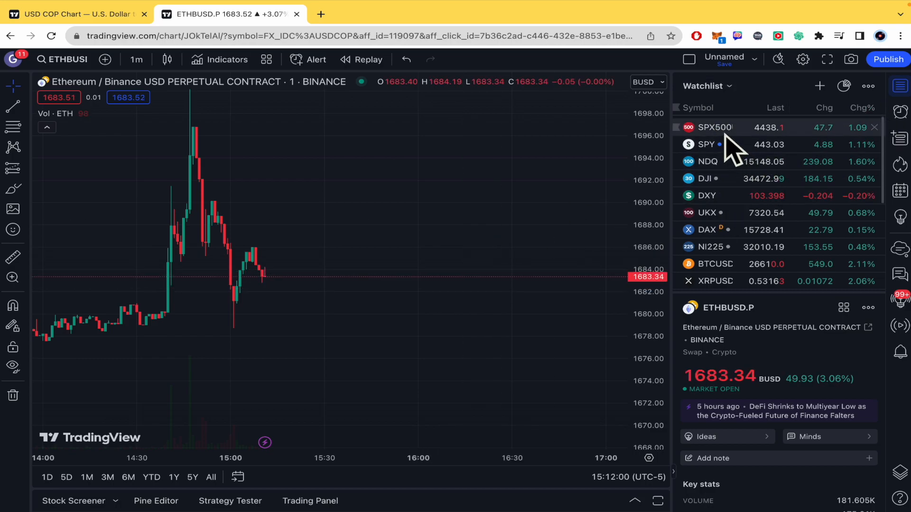
pyautogui.scroll(-3)
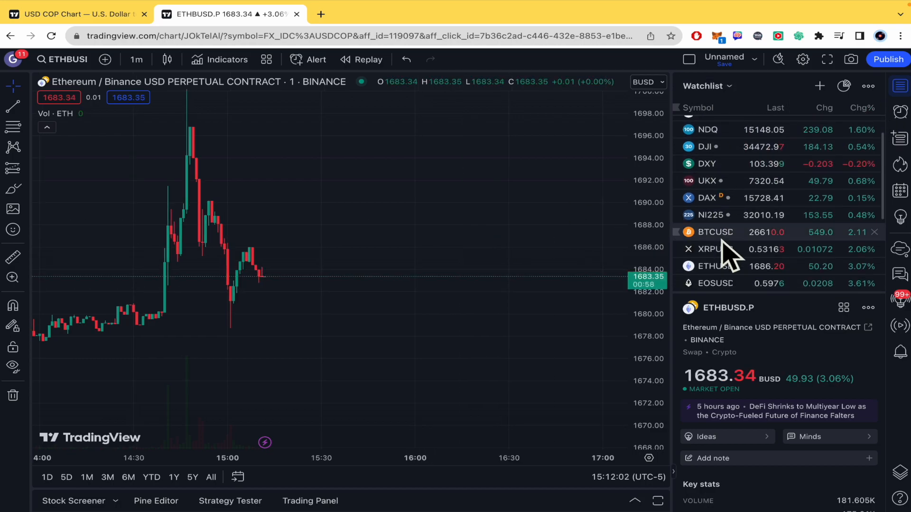
pyautogui.scroll(-3)
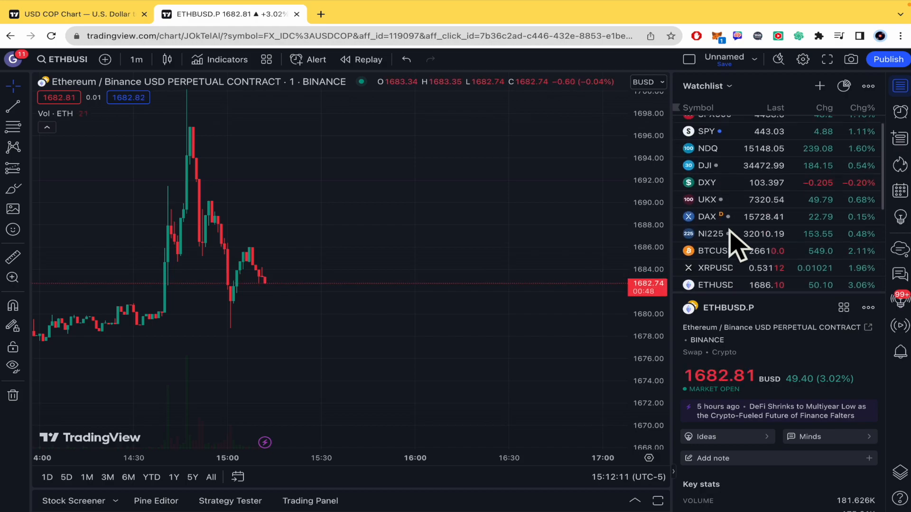
pyautogui.scroll(-3)
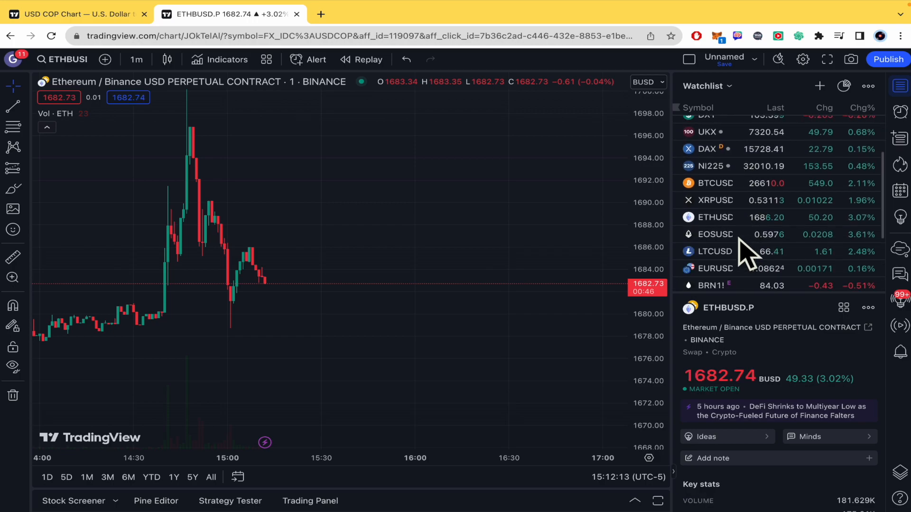
pyautogui.scroll(-3)
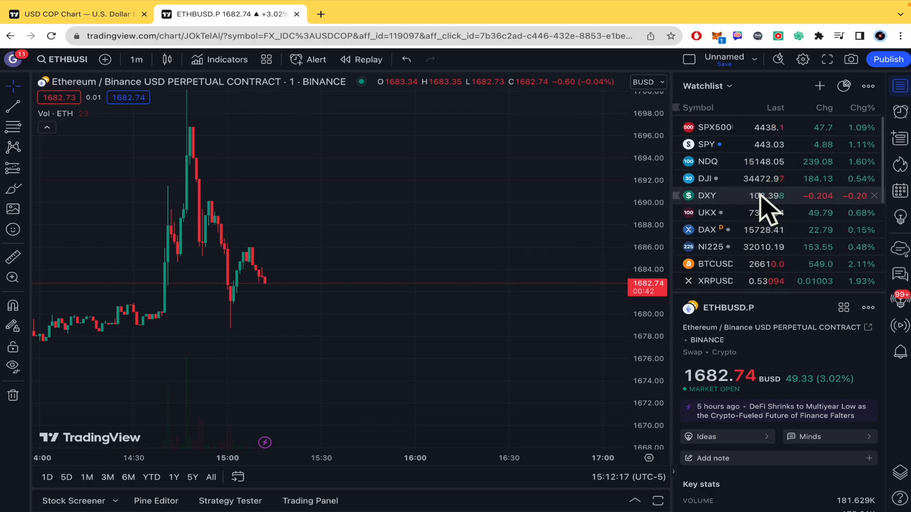
pyautogui.moveTo(718, 253)
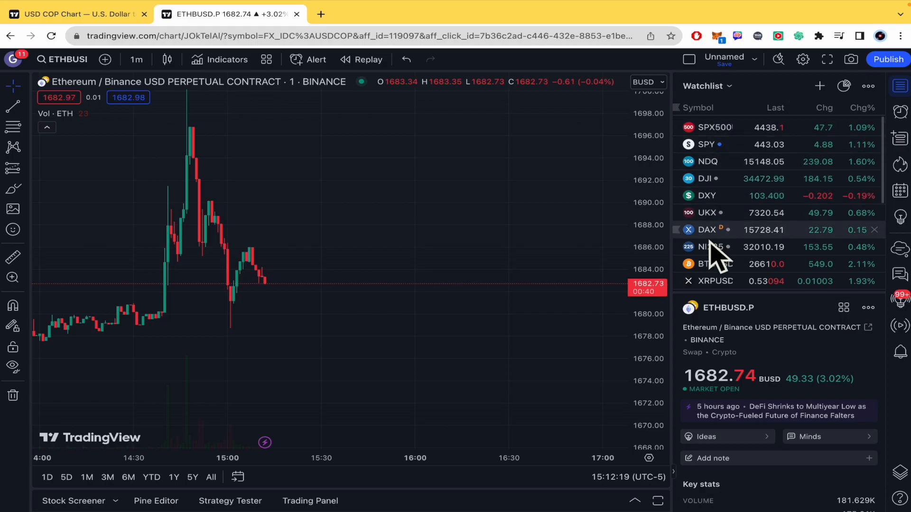
pyautogui.moveTo(148, 420)
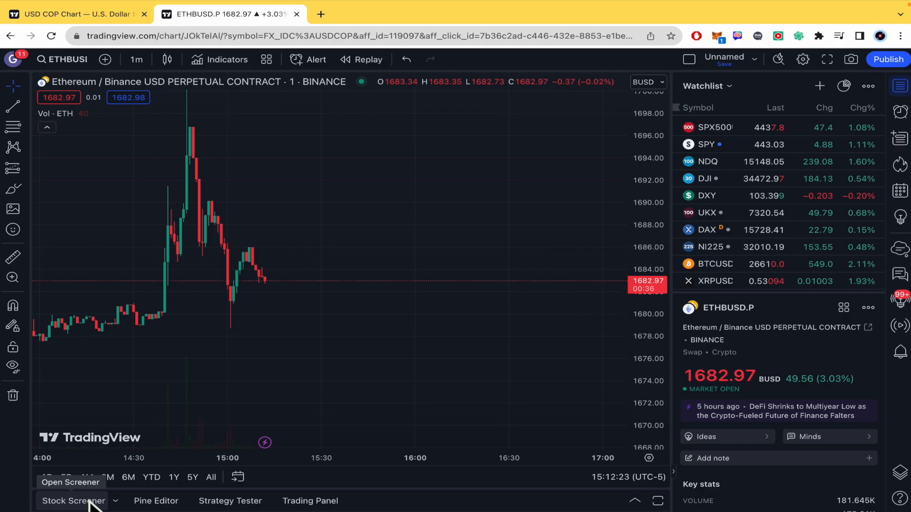
# Step: Show the screener panel below the chart, set to Crypto Pairs, with the ticker search ready
pyautogui.click(73, 501)
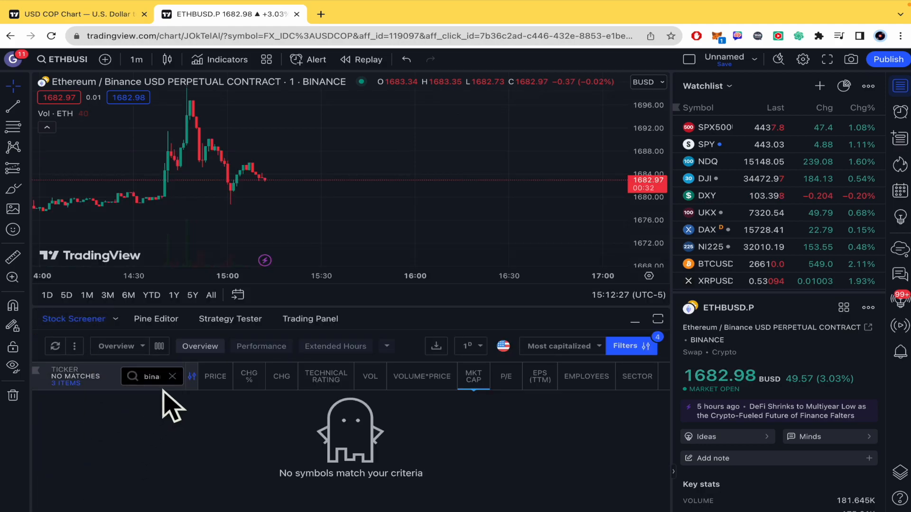
pyautogui.click(115, 323)
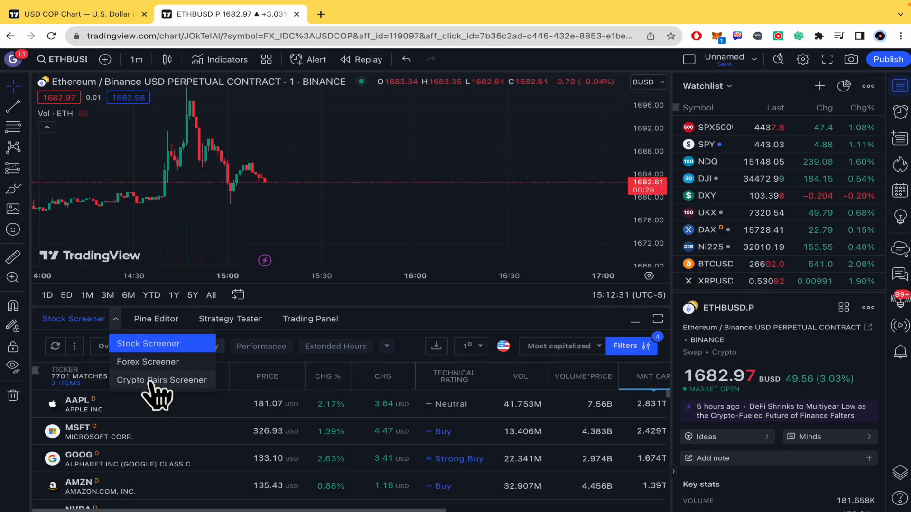
pyautogui.click(162, 379)
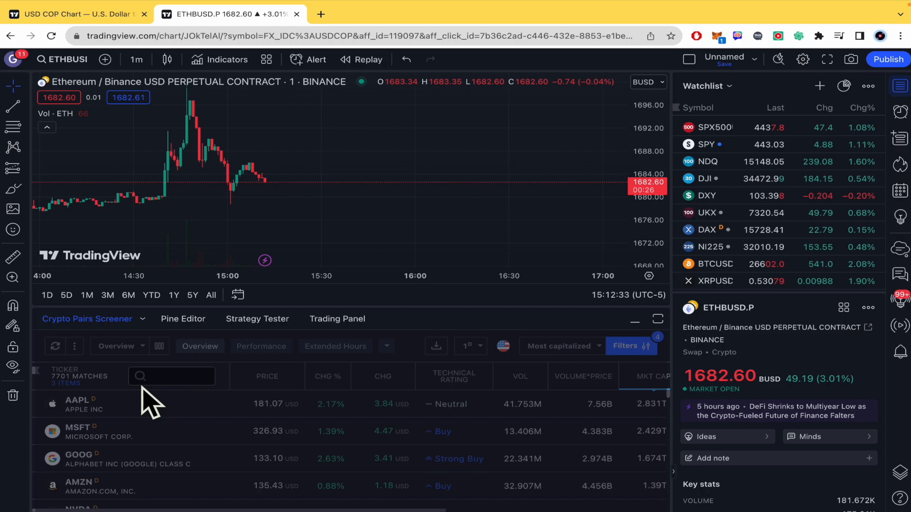
pyautogui.click(171, 377)
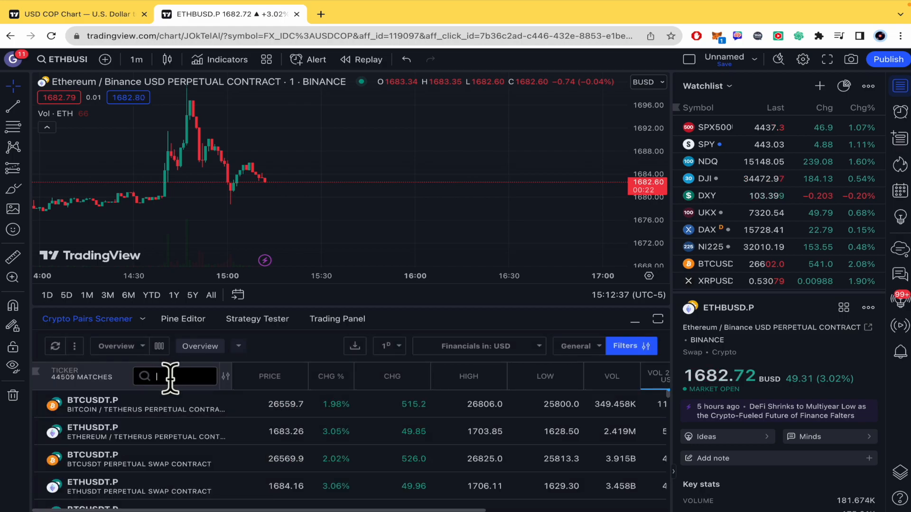
# Step: Filter the crypto pairs screener to 'binance', leaving 497 Binance matches
pyautogui.write('binance')
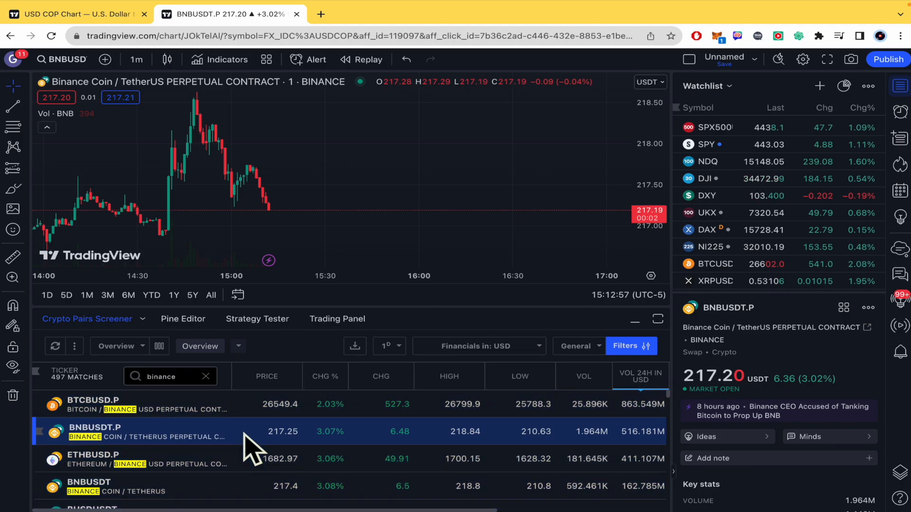
pyautogui.scroll(-3)
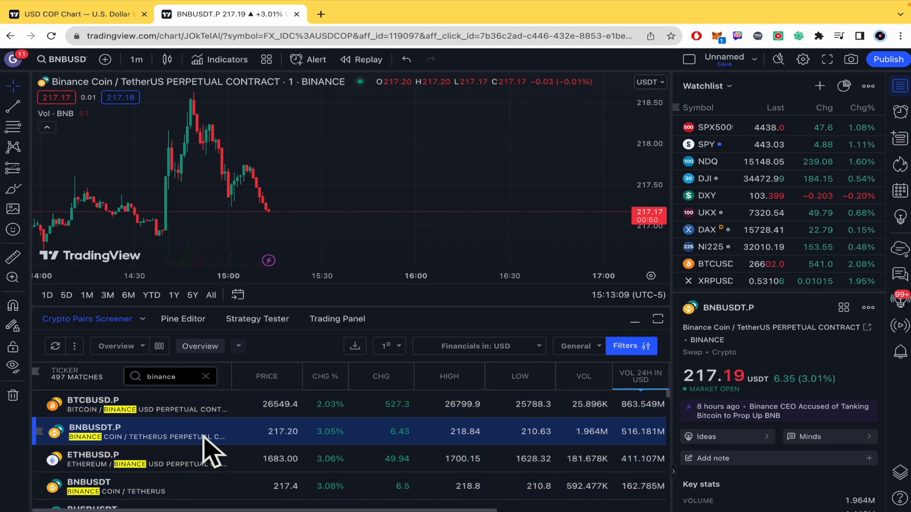
# Step: Select the BTCBUSD.P row and add it to the watchlist from its context menu
pyautogui.click(93, 404)
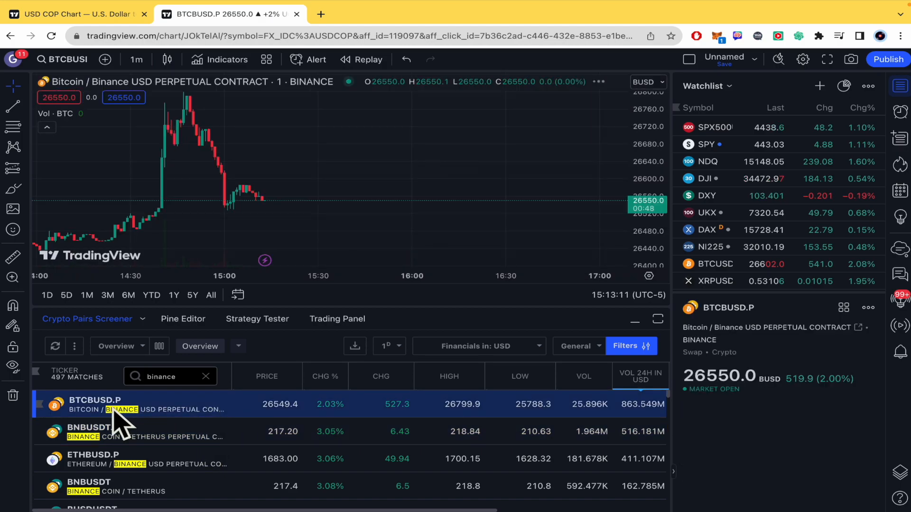
pyautogui.rightClick(116, 404)
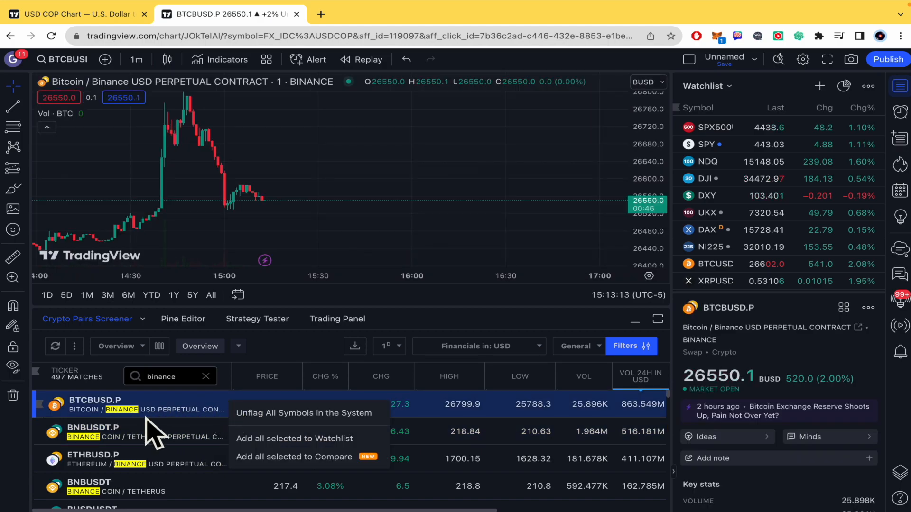
pyautogui.moveTo(297, 432)
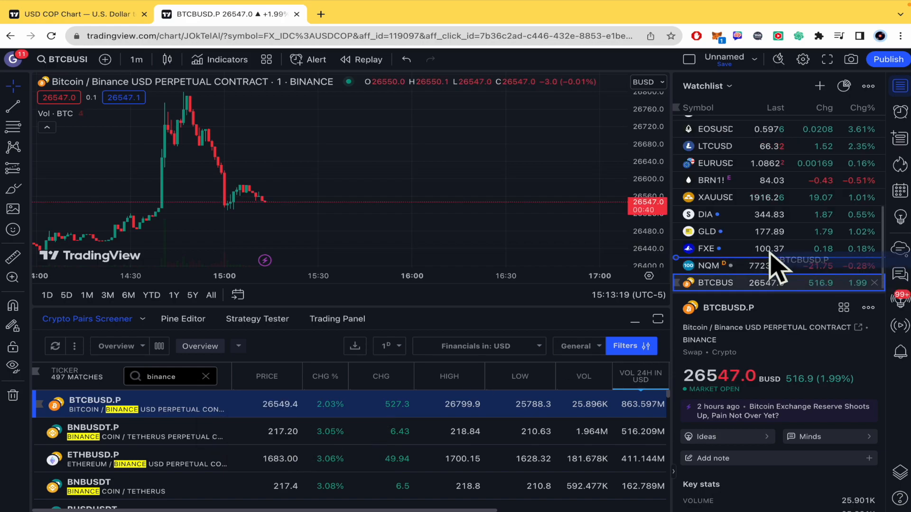
# Step: Drag BTCBUSD.P to the first watchlist position, above SPX500
pyautogui.scroll(3)
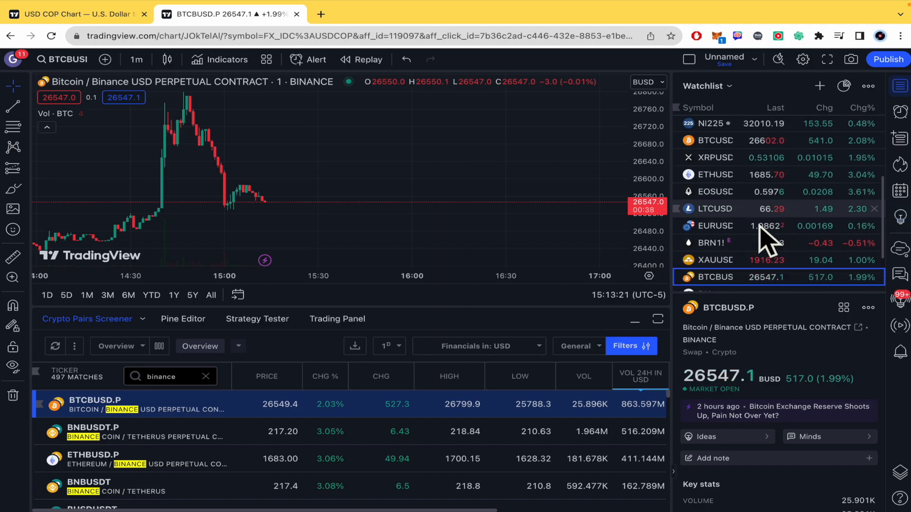
pyautogui.scroll(3)
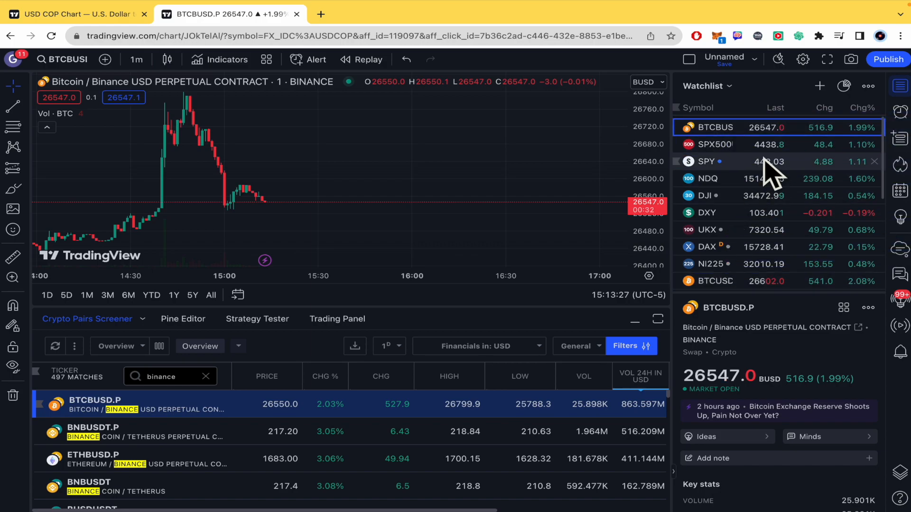
pyautogui.moveTo(767, 162)
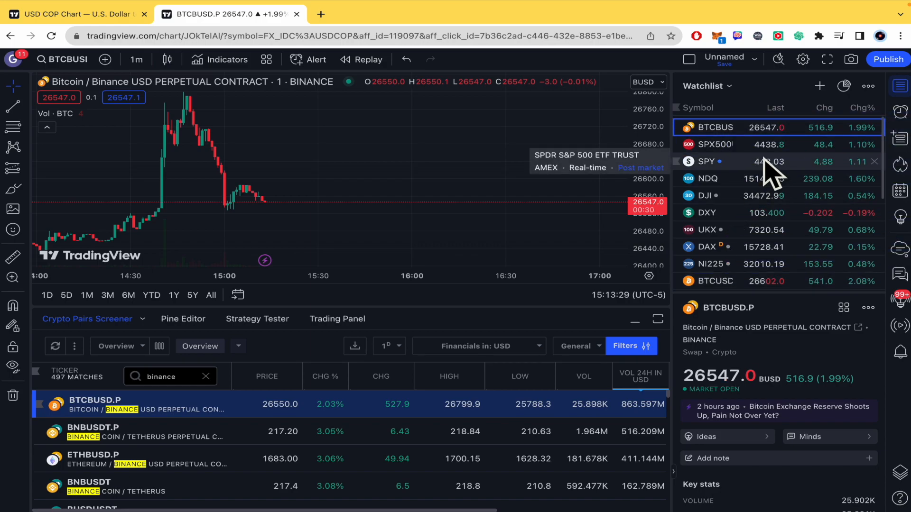